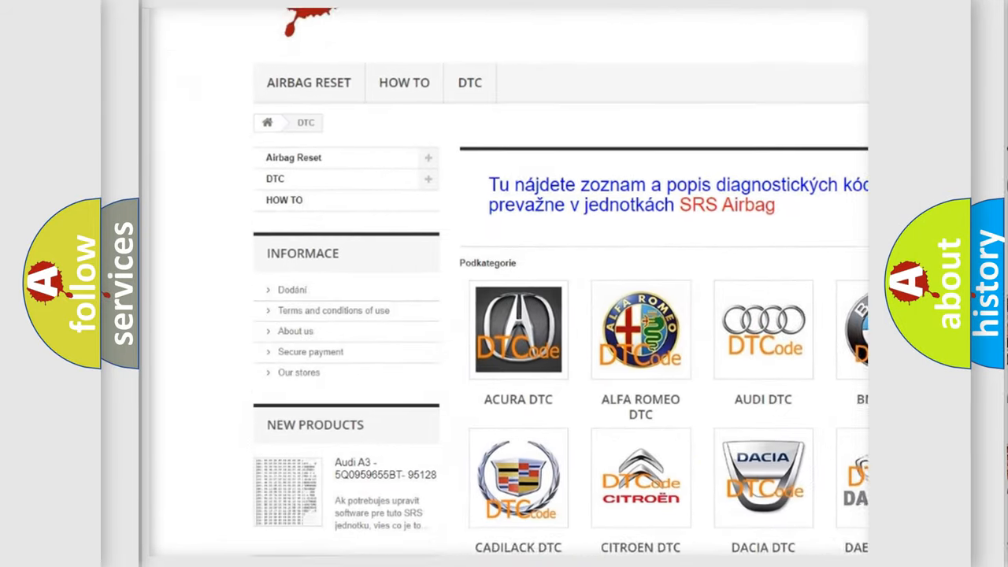
scroll(down, 3)
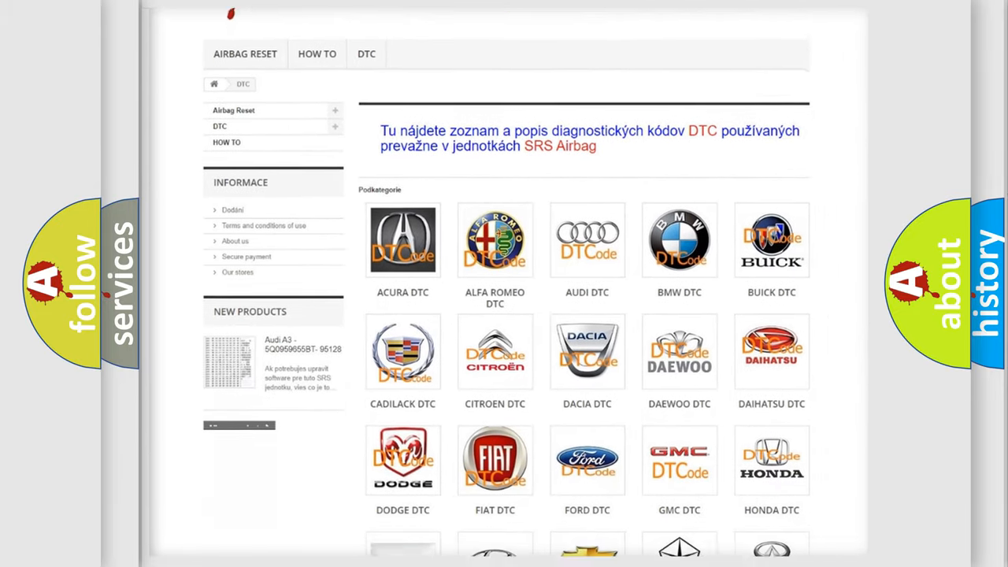
scroll(down, 3)
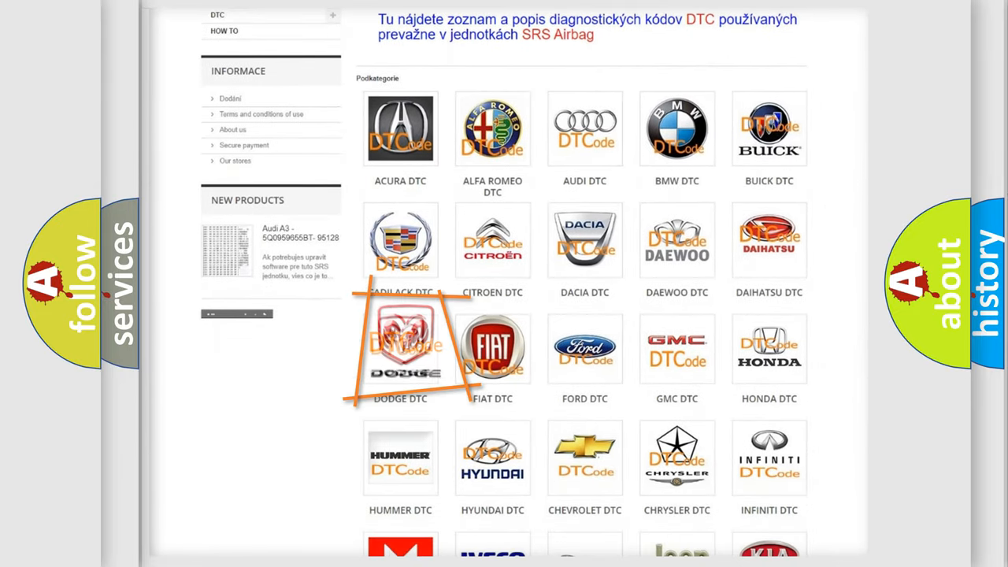